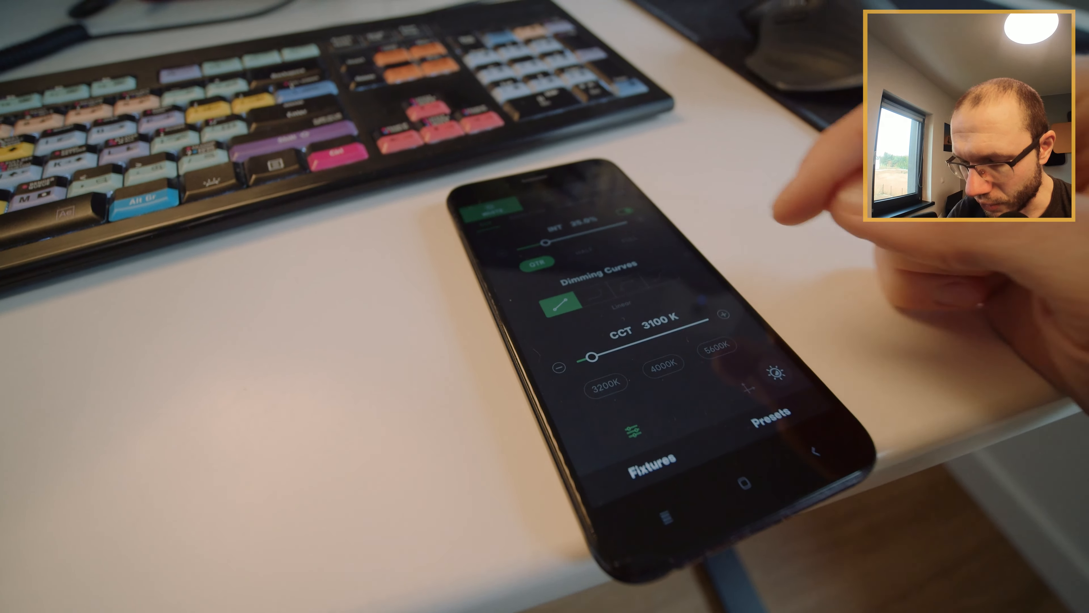
pyautogui.moveTo(590, 355); pyautogui.dragTo(684, 323)
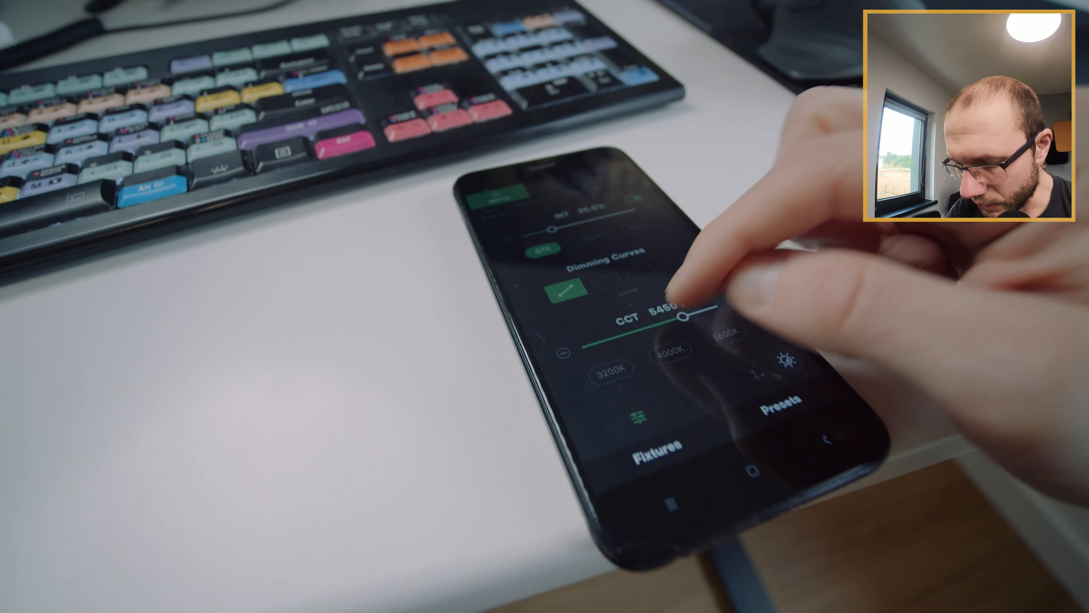
pyautogui.moveTo(684, 320); pyautogui.dragTo(701, 320)
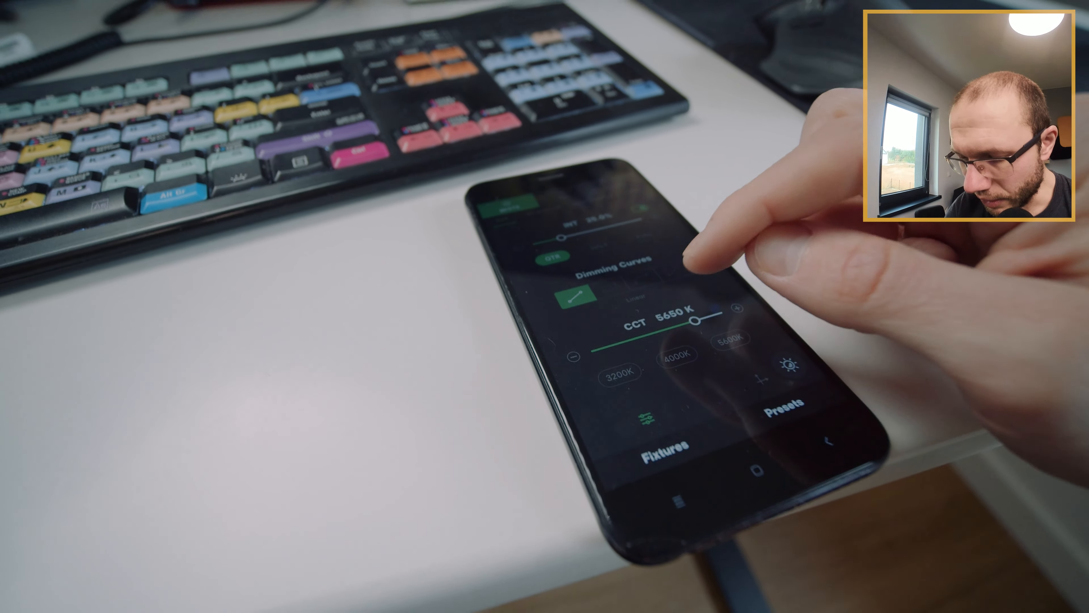